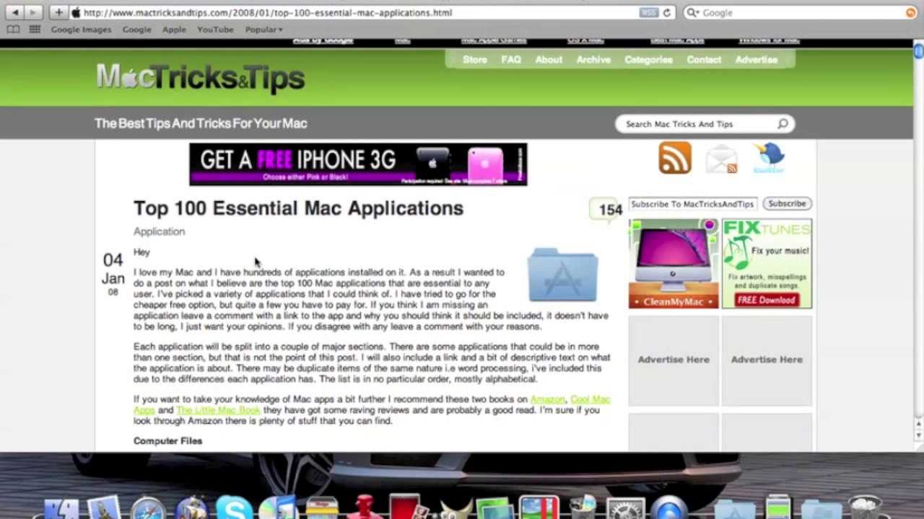
mouse_move(374, 256)
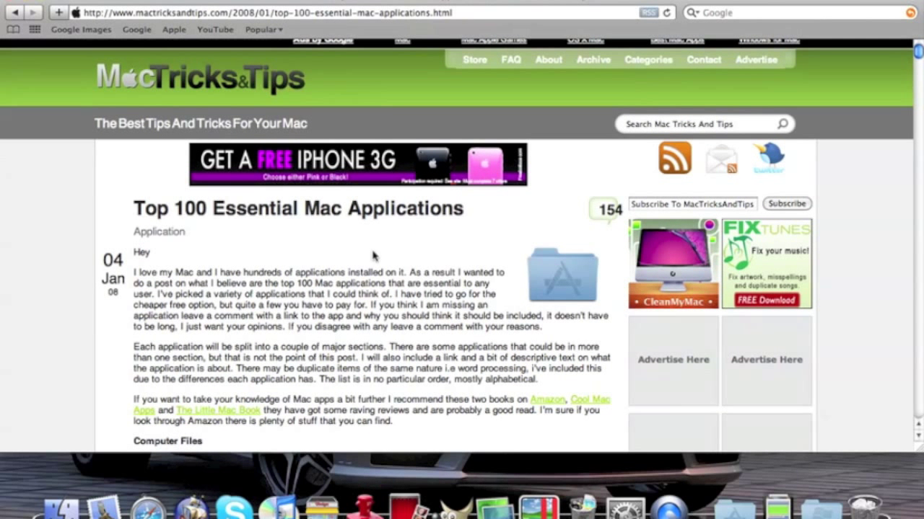
mouse_move(781, 506)
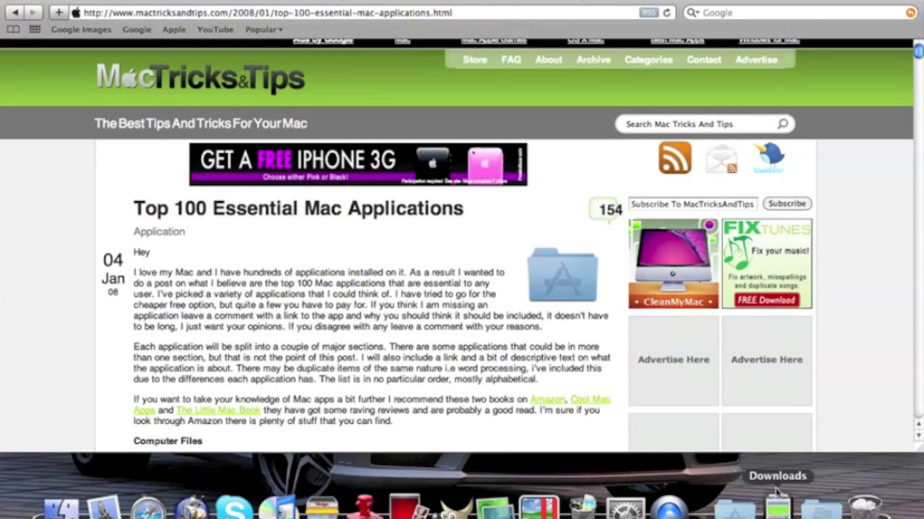
mouse_move(743, 465)
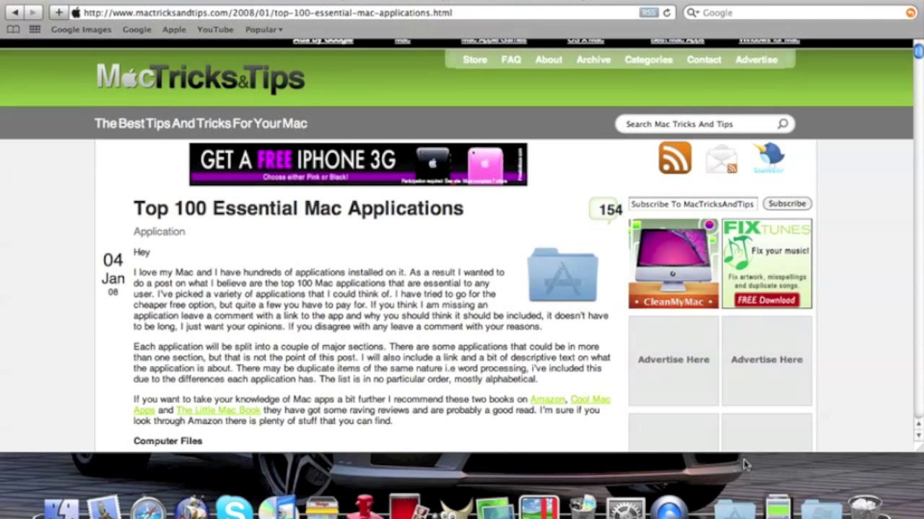
mouse_move(474, 368)
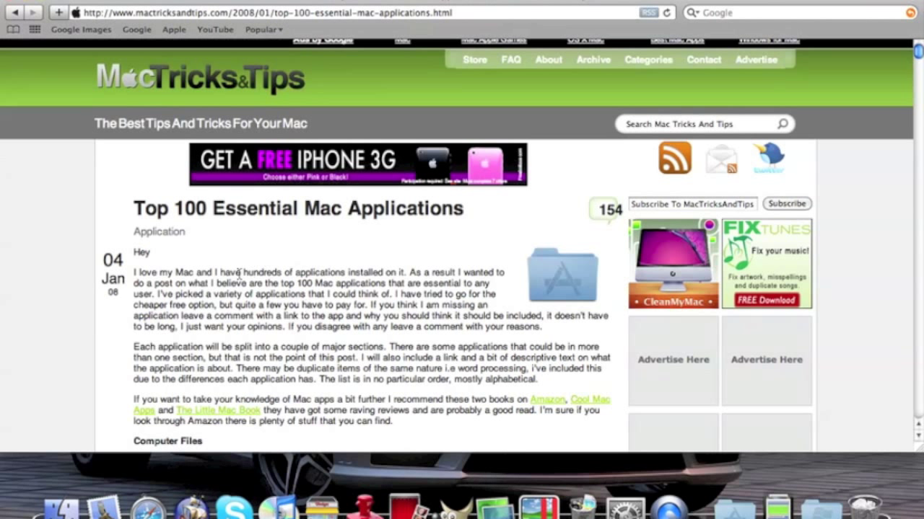
mouse_move(143, 252)
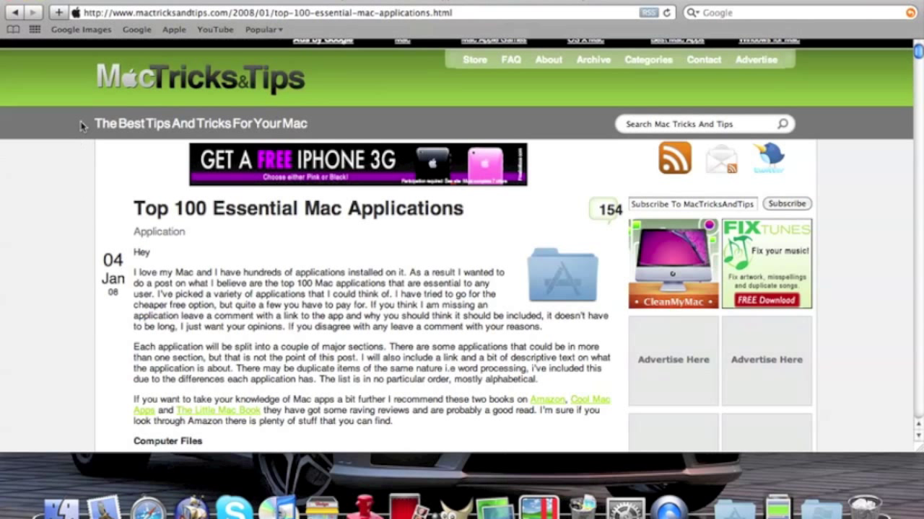
mouse_move(97, 89)
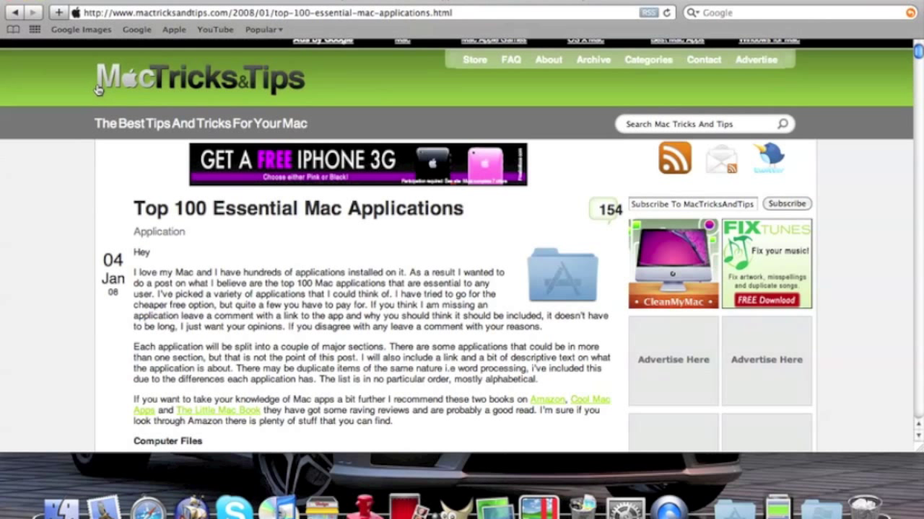
mouse_move(285, 102)
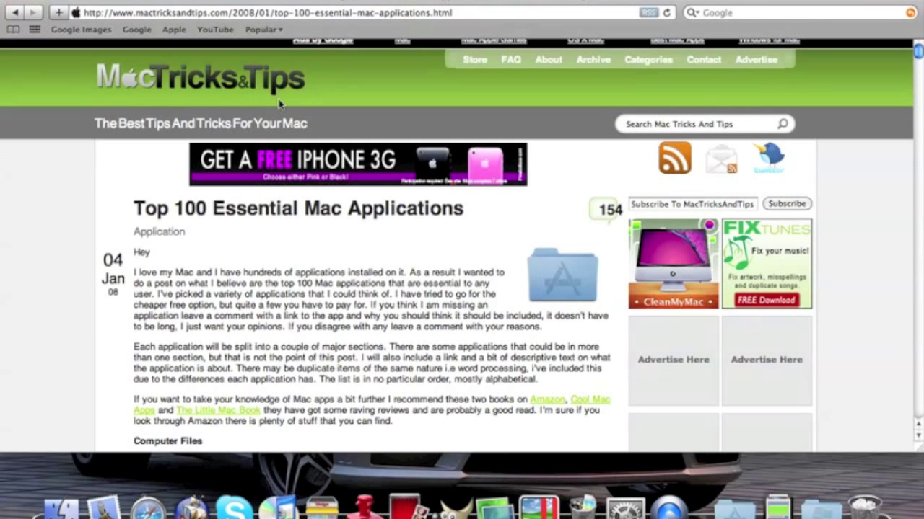
mouse_move(287, 210)
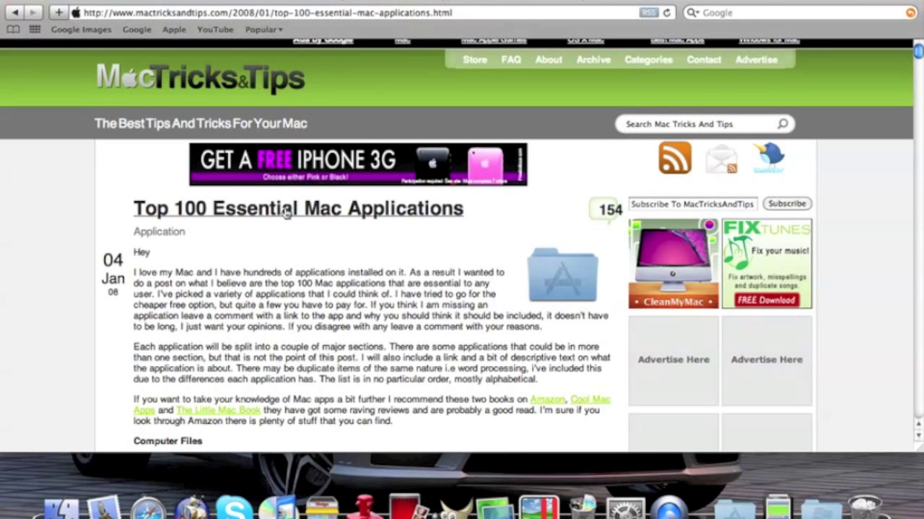
mouse_move(285, 210)
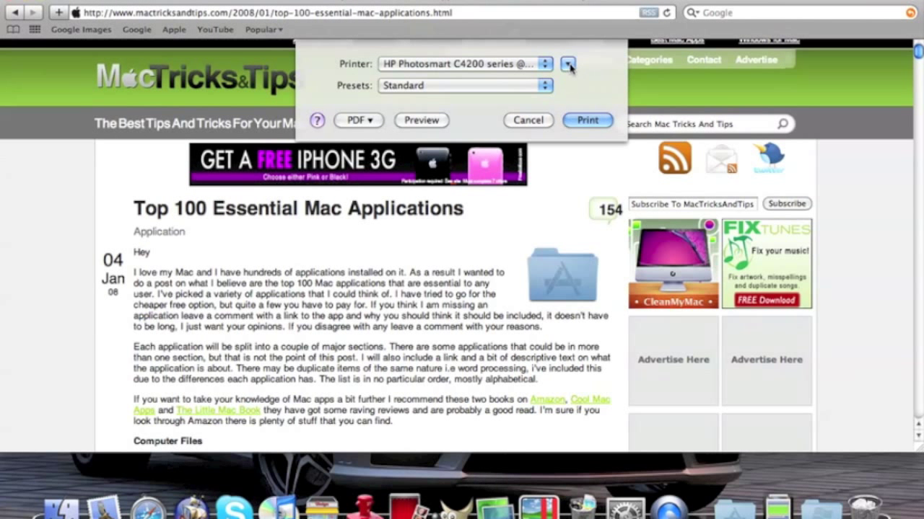
- Expand the print dialog to full settings, then collapse it back to compact view
left_click(567, 63)
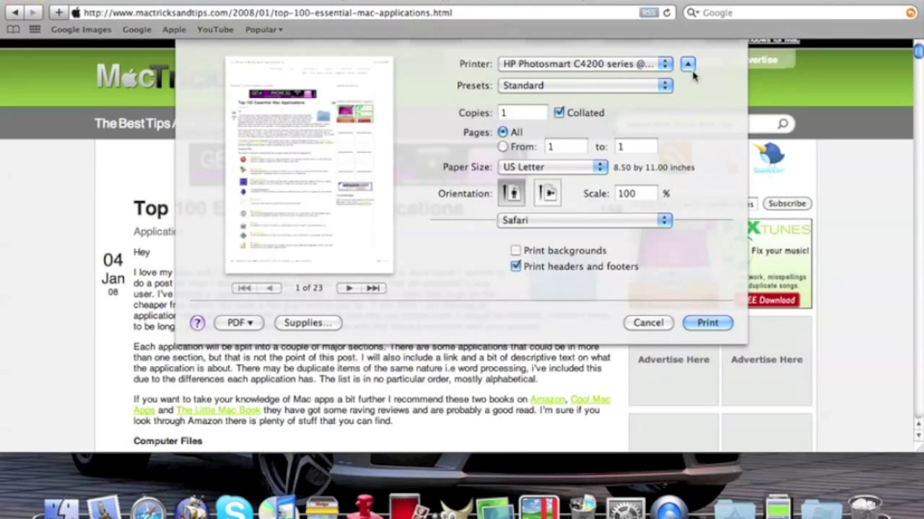
left_click(687, 64)
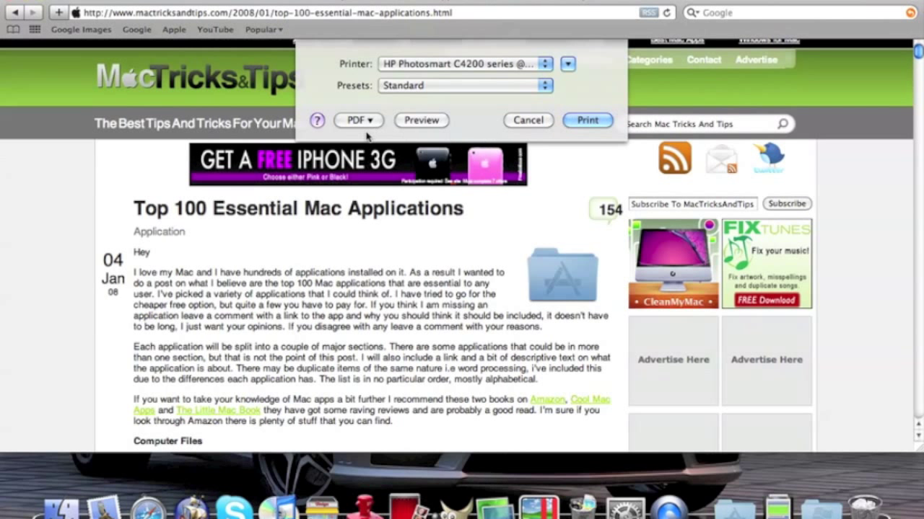
- Choose Save as PDF from the print dialog's PDF menu
left_click(358, 119)
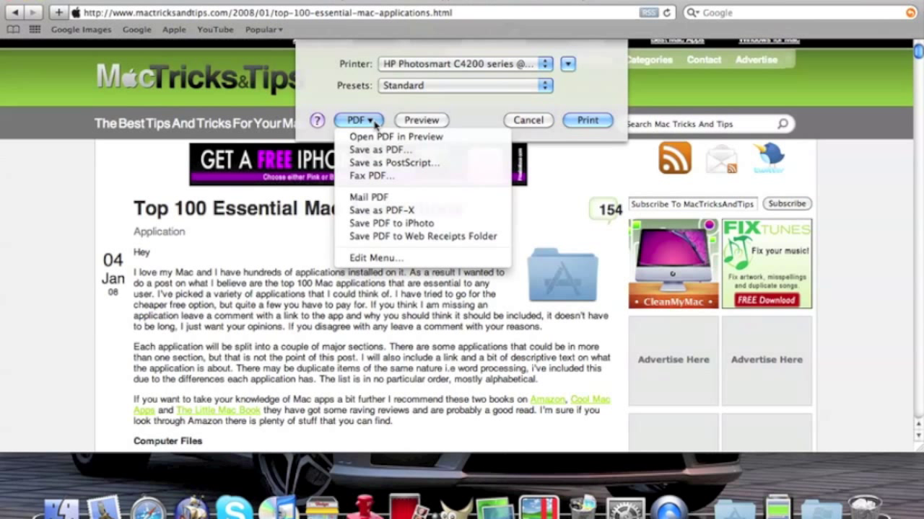
mouse_move(379, 150)
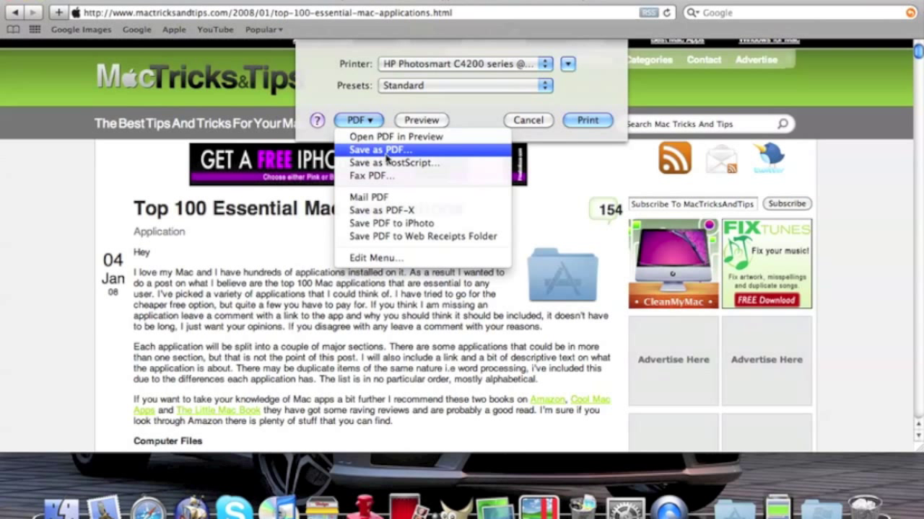
left_click(380, 150)
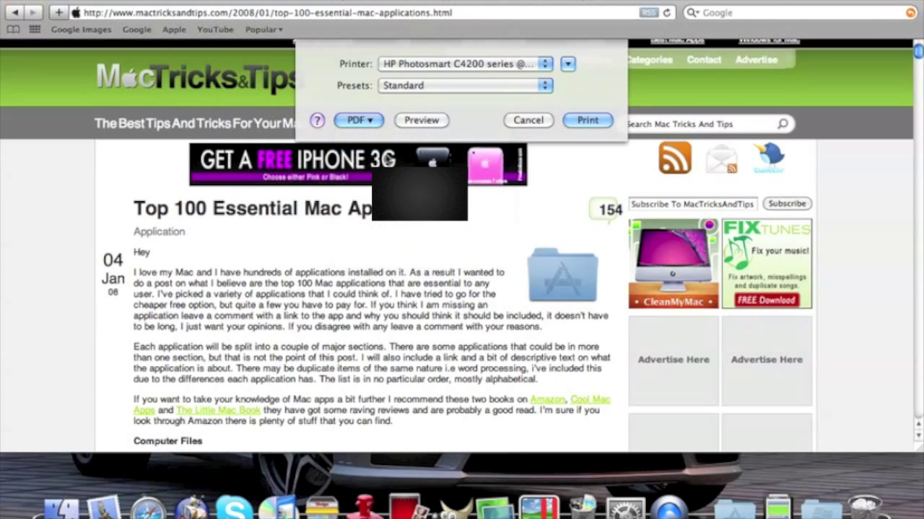
- Save the PDF to the Desktop under the name 'Mac Apps'
left_click(357, 120)
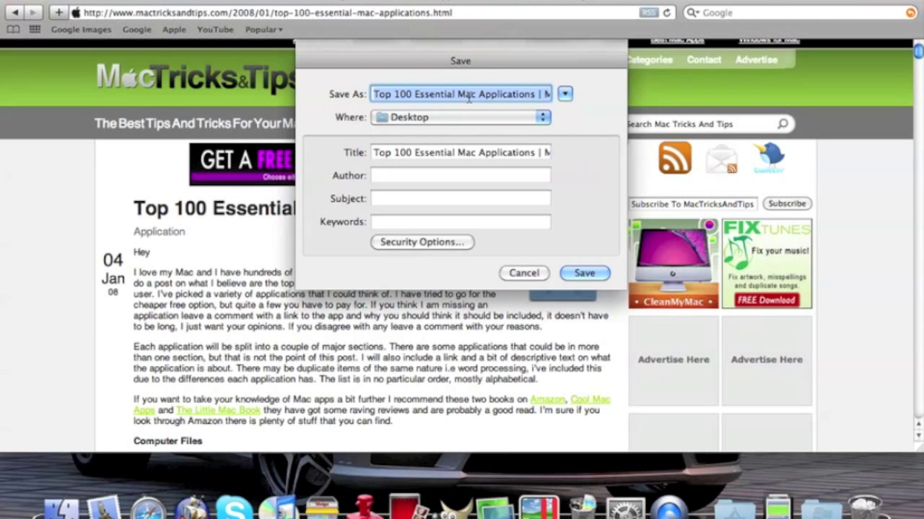
type("Mac Apps")
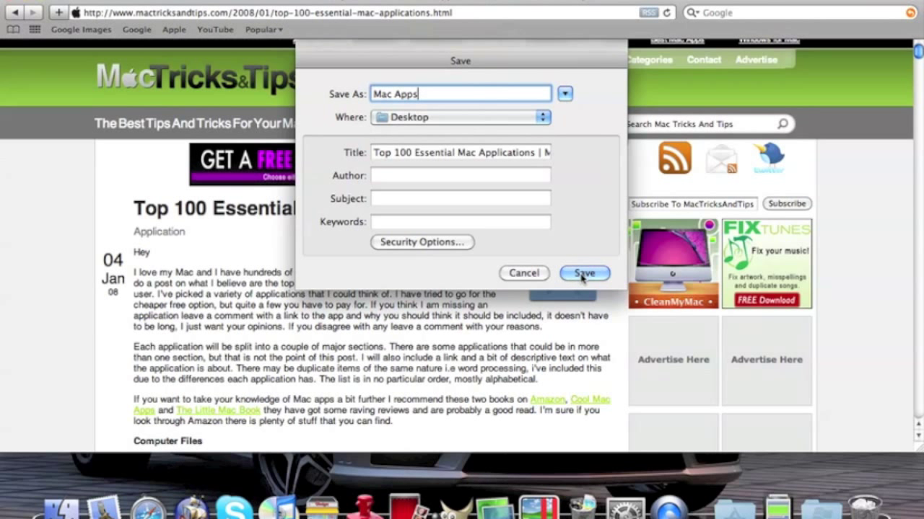
left_click(584, 273)
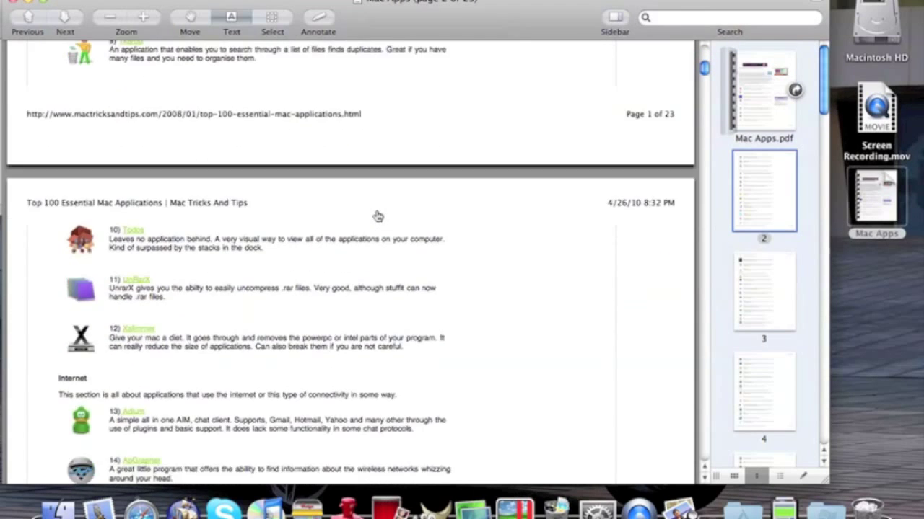
- Jump to the first page of the Mac Apps PDF, then quit Preview
left_click(764, 86)
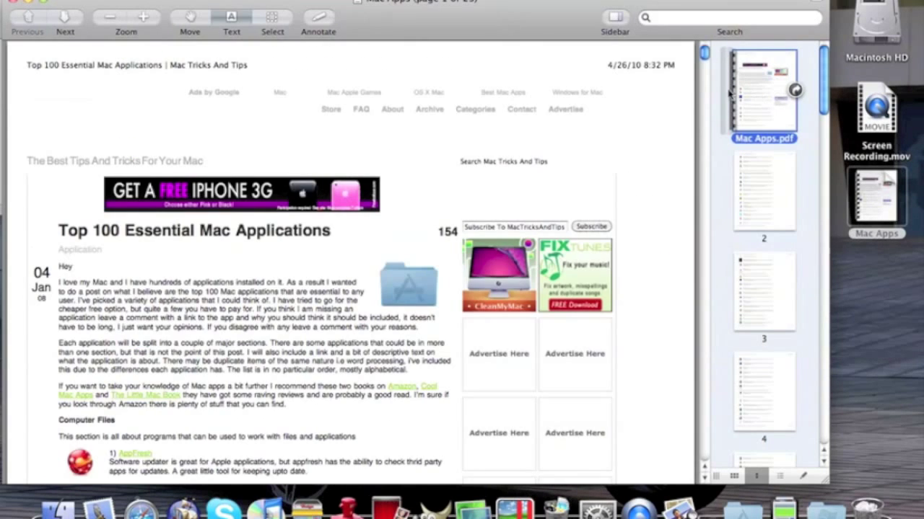
mouse_move(389, 34)
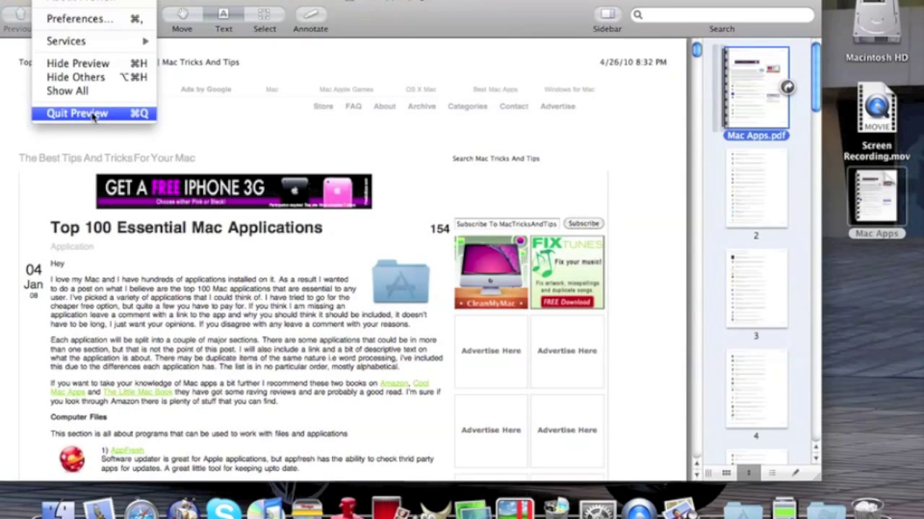
left_click(75, 113)
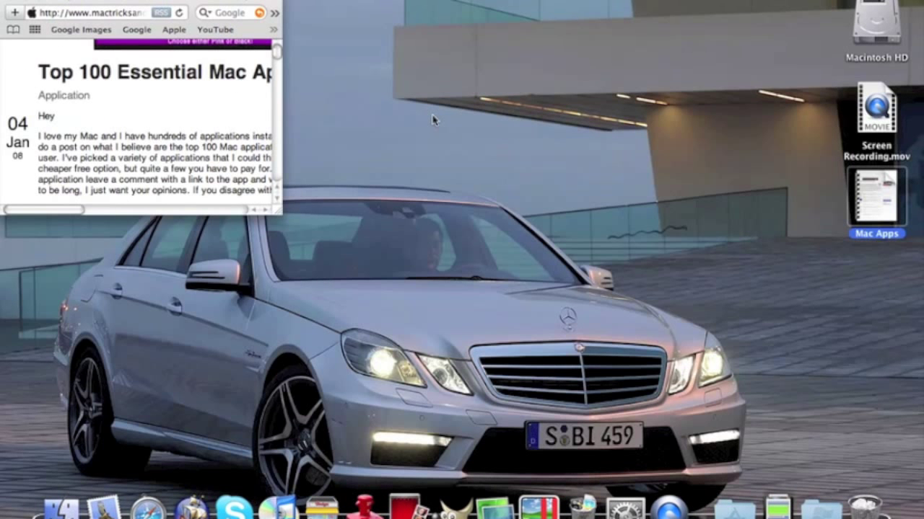